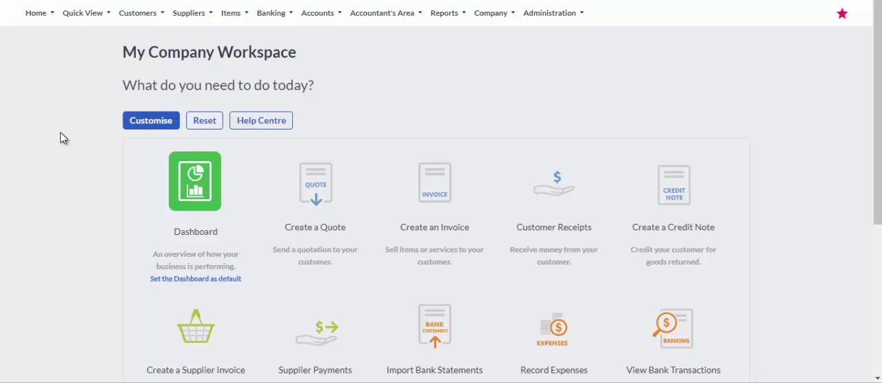
Show the List of Customers from the Customers menu.
click(137, 13)
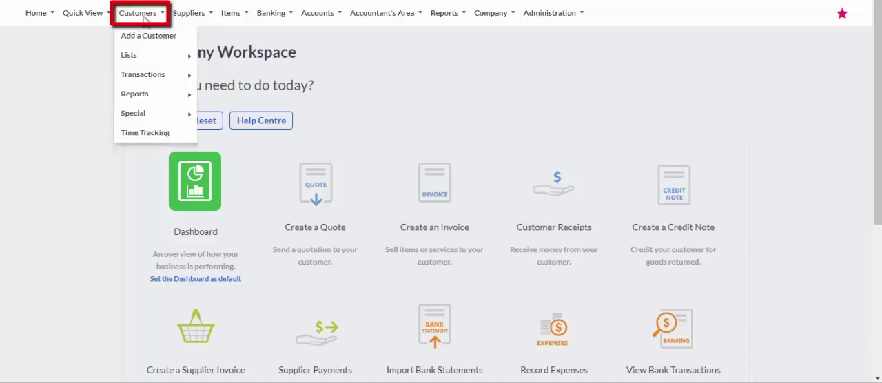
mouse_move(129, 55)
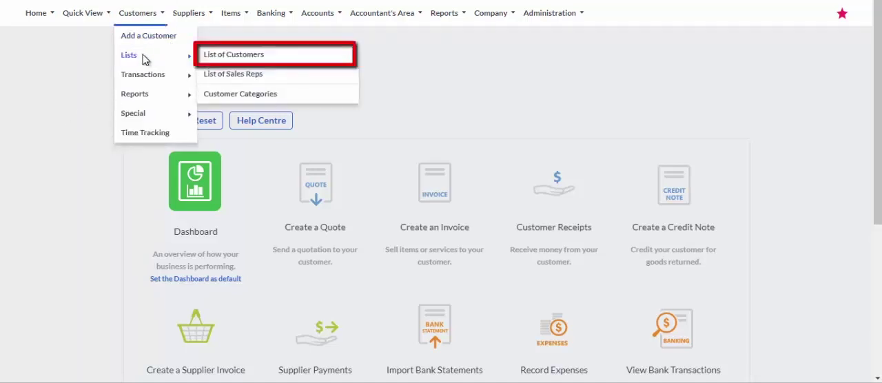
click(234, 54)
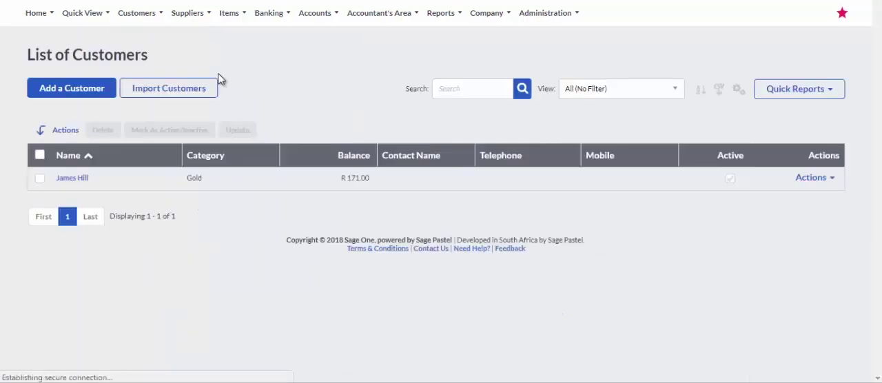
mouse_move(434, 48)
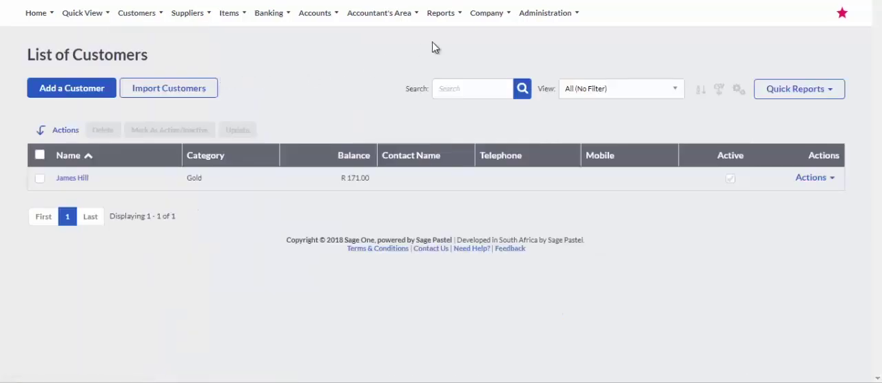
Start a Customers CSV import with dd/mm/yyyy dates and browse for the file.
click(486, 12)
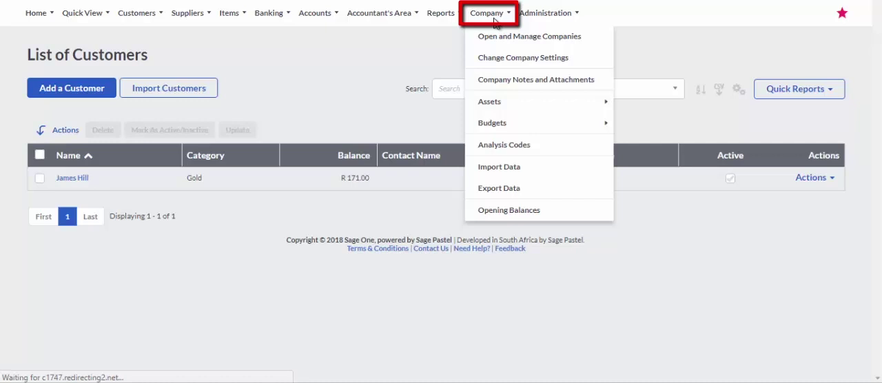
mouse_move(498, 166)
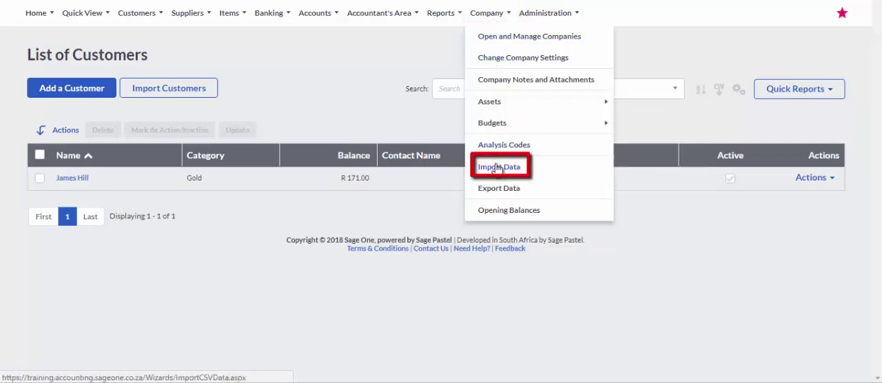
click(498, 166)
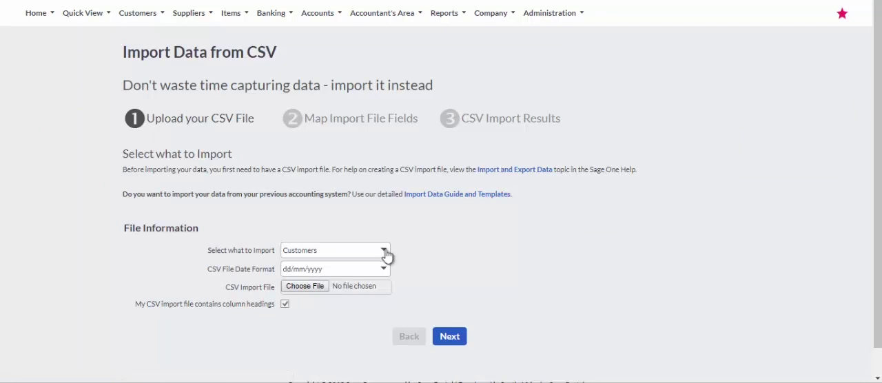
click(386, 250)
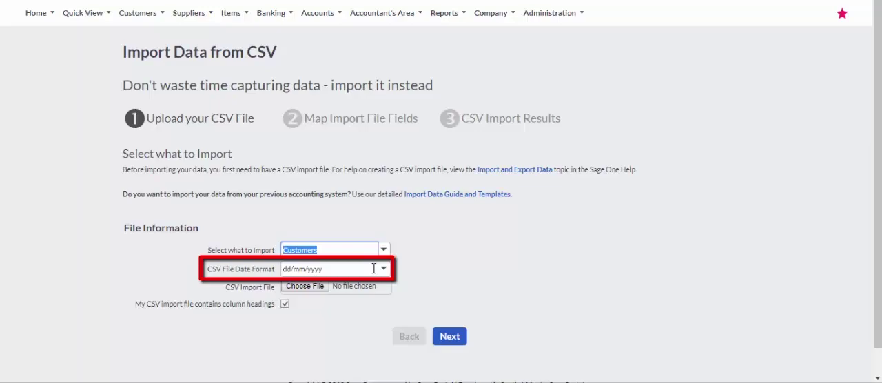
click(304, 285)
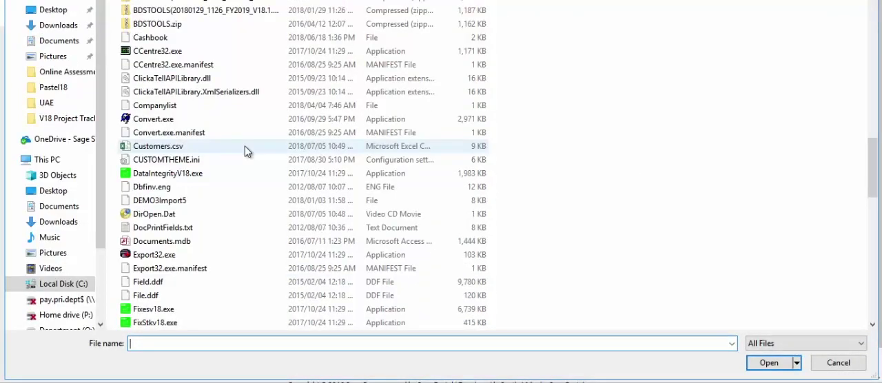
Attach Customers.csv with column headings enabled and advance to field mapping.
click(157, 145)
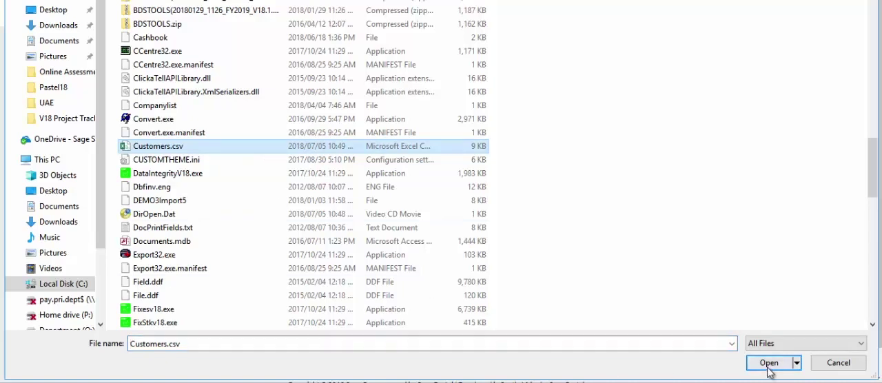
click(768, 363)
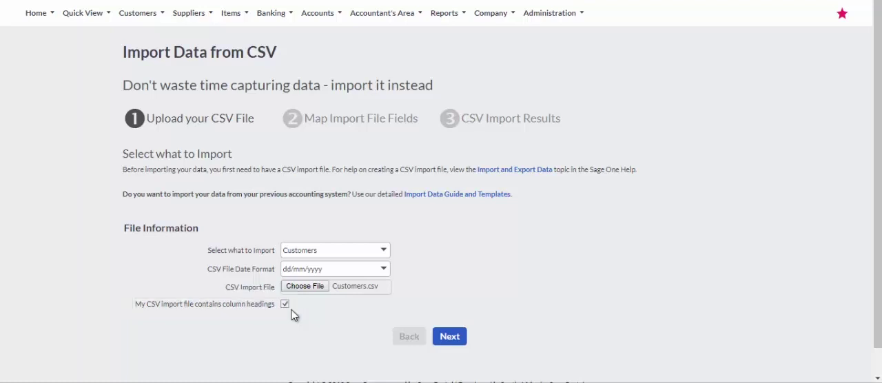
click(449, 337)
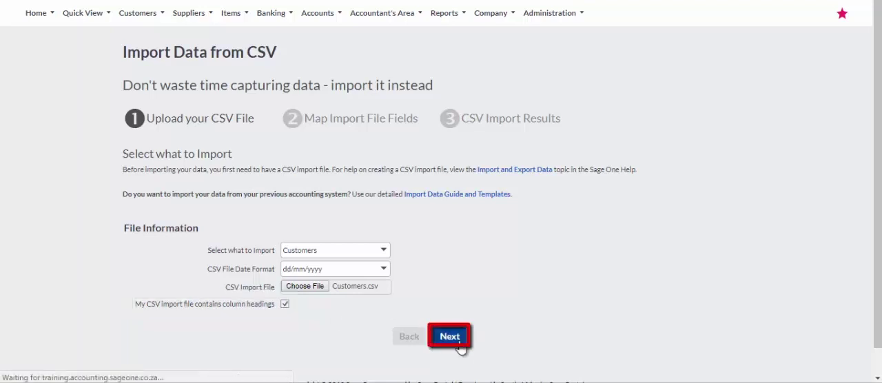
click(449, 336)
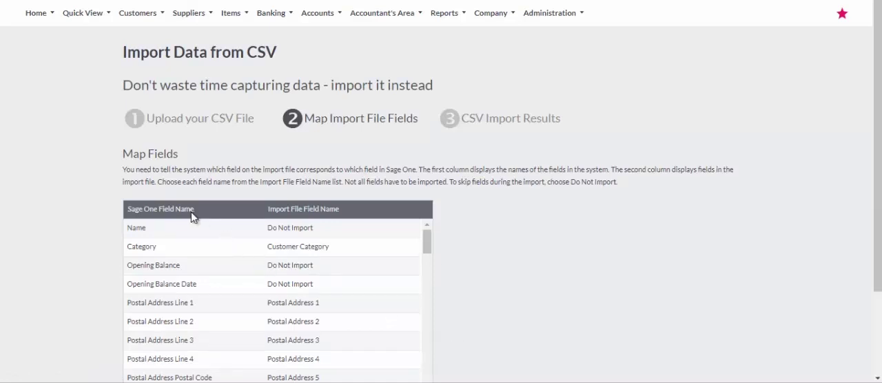
mouse_move(327, 249)
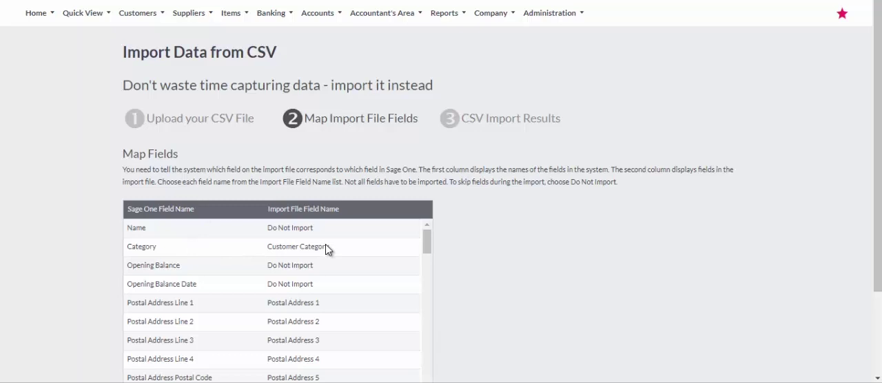
Map the customer Name field to the import file's Description column.
click(412, 228)
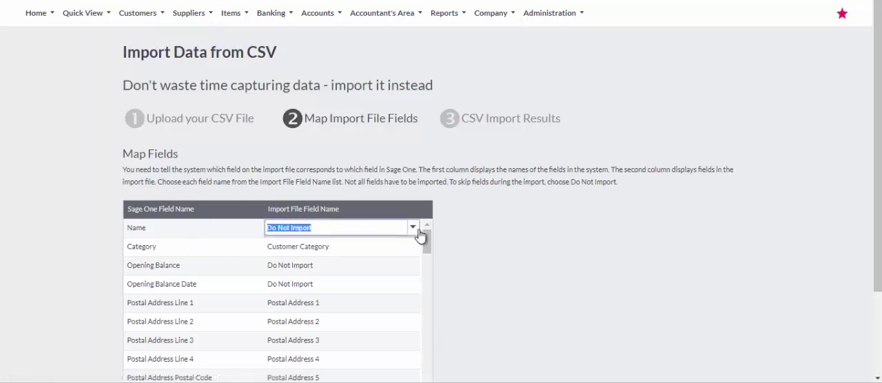
click(412, 227)
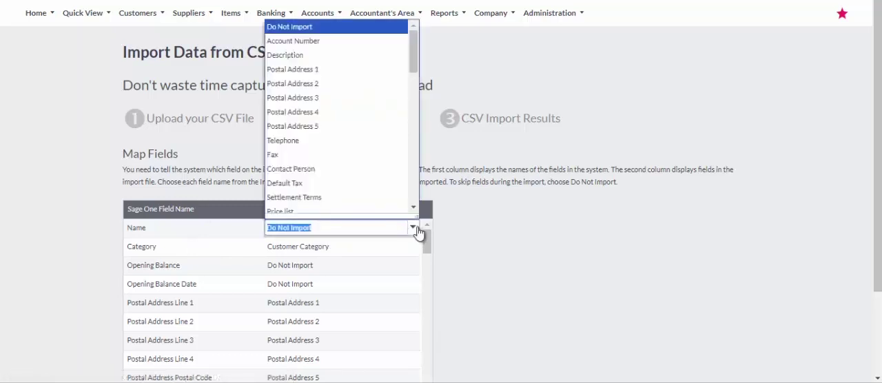
mouse_move(313, 54)
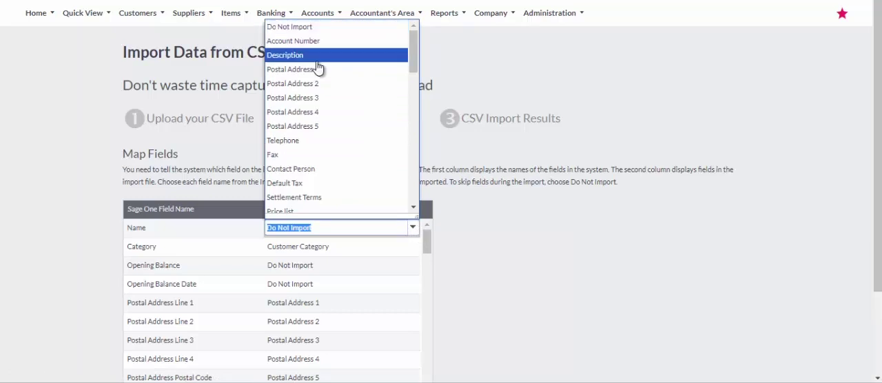
click(285, 54)
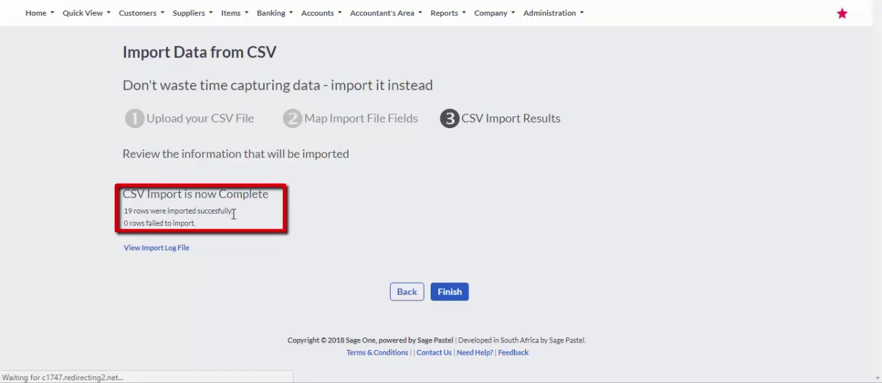
Review the 19-row import results and finish back to the customer list.
click(449, 292)
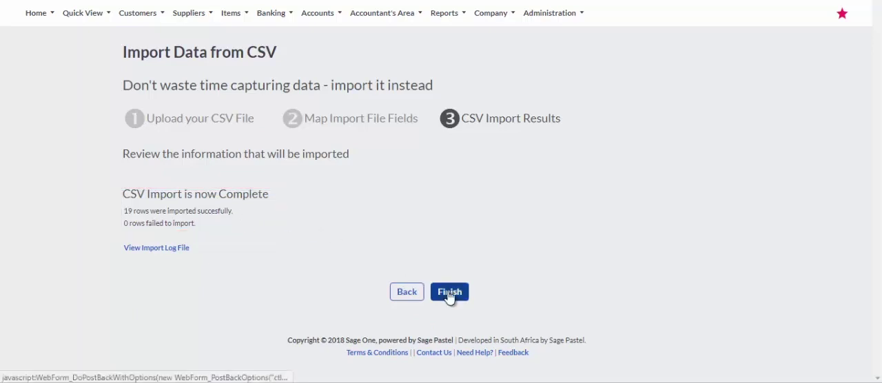
click(449, 291)
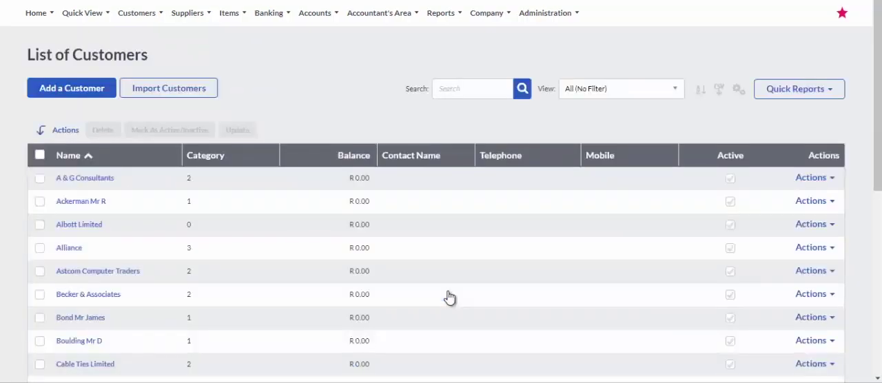